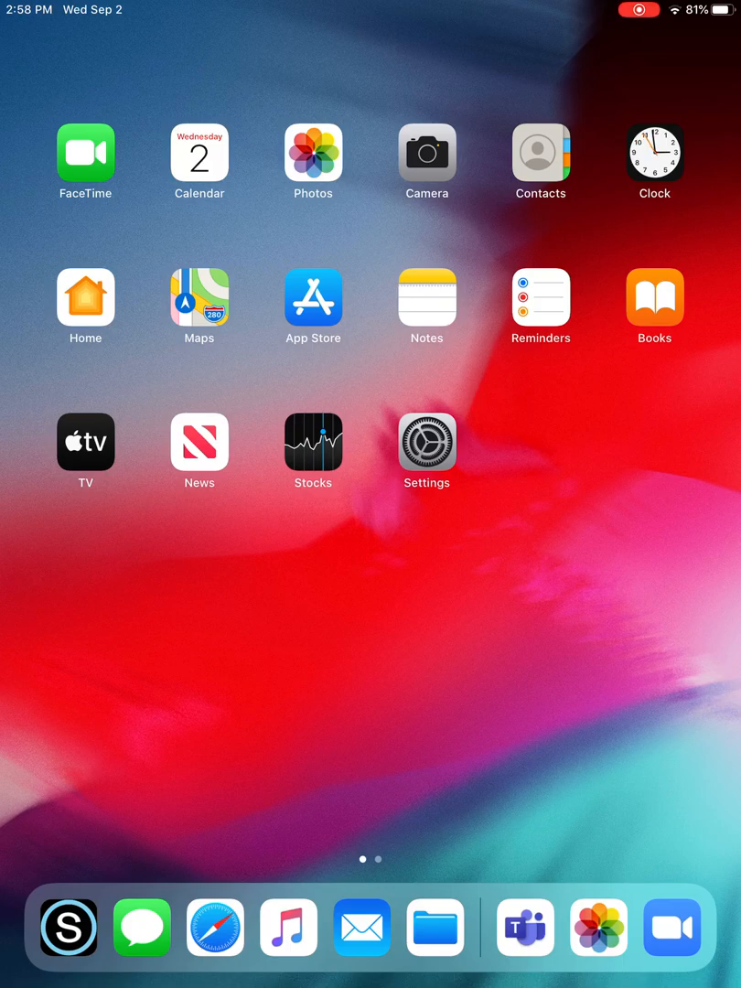
- Launch Schoology from the Dock, reaching the Erie's Public Schools sign-in page
left_click(215, 925)
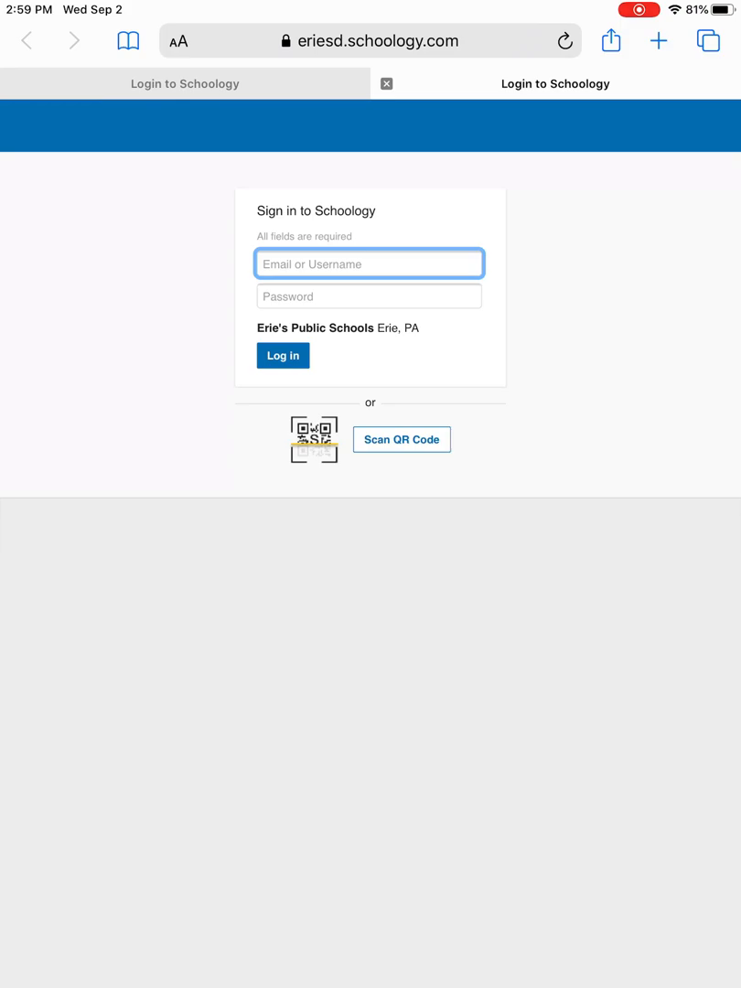
- Enter username 987654 and a masked password in the sign-in form
left_click(370, 264)
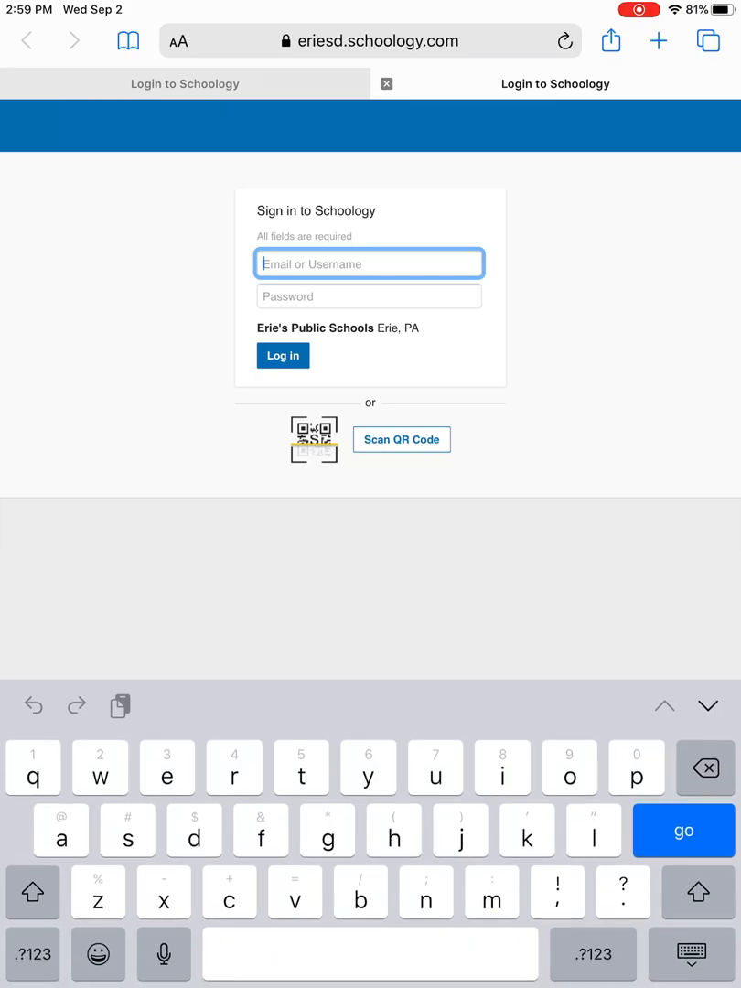
type("987")
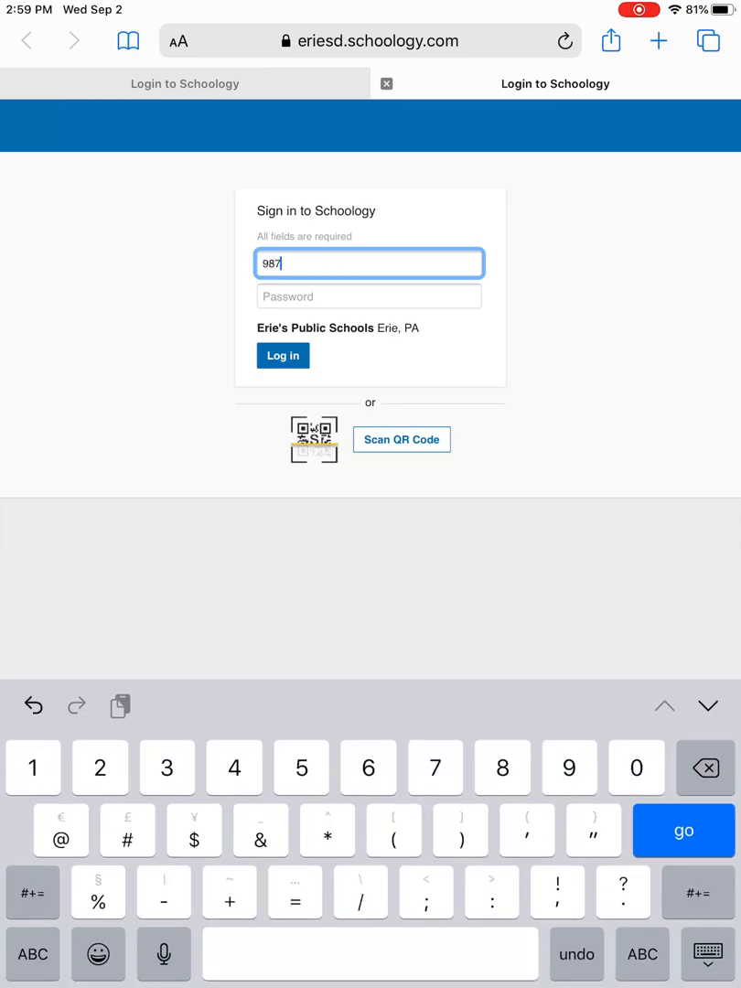
type("654")
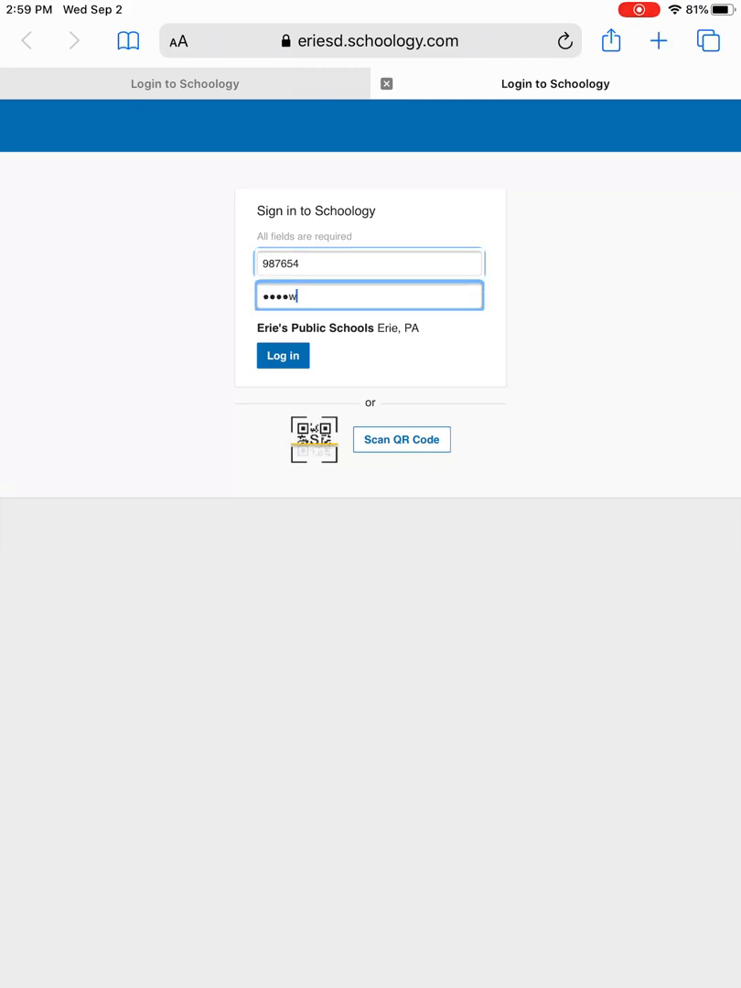
type("o")
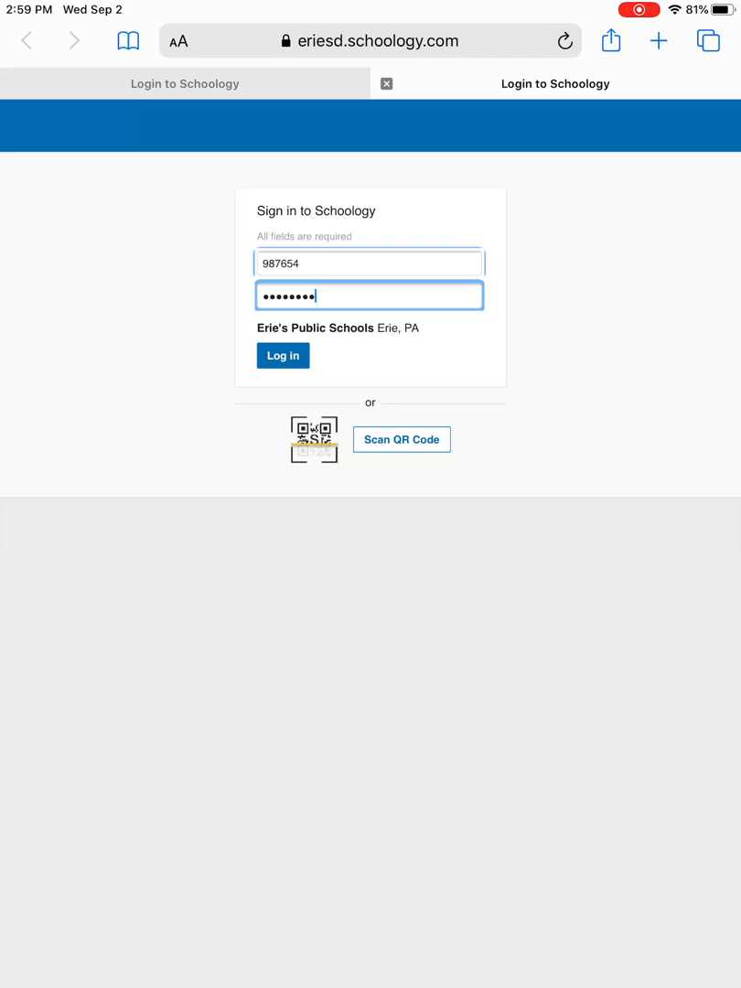
- Log in and land on the Home page's recent activity feed
left_click(282, 355)
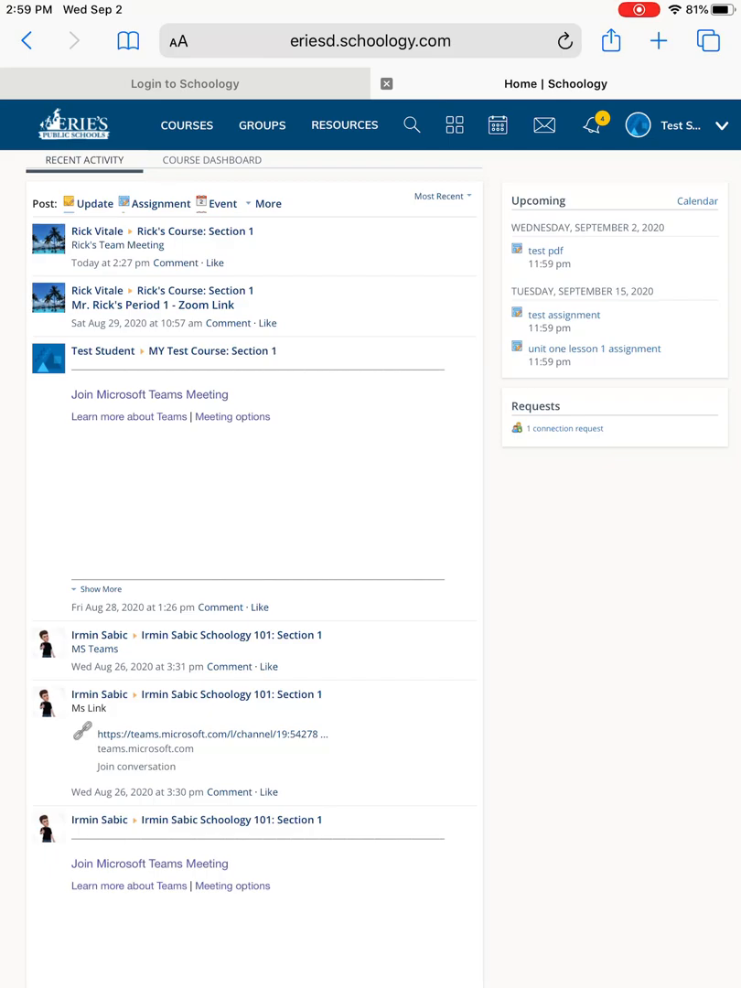
- Open Rick's Course: Section 1 and show its Updates feed
left_click(187, 125)
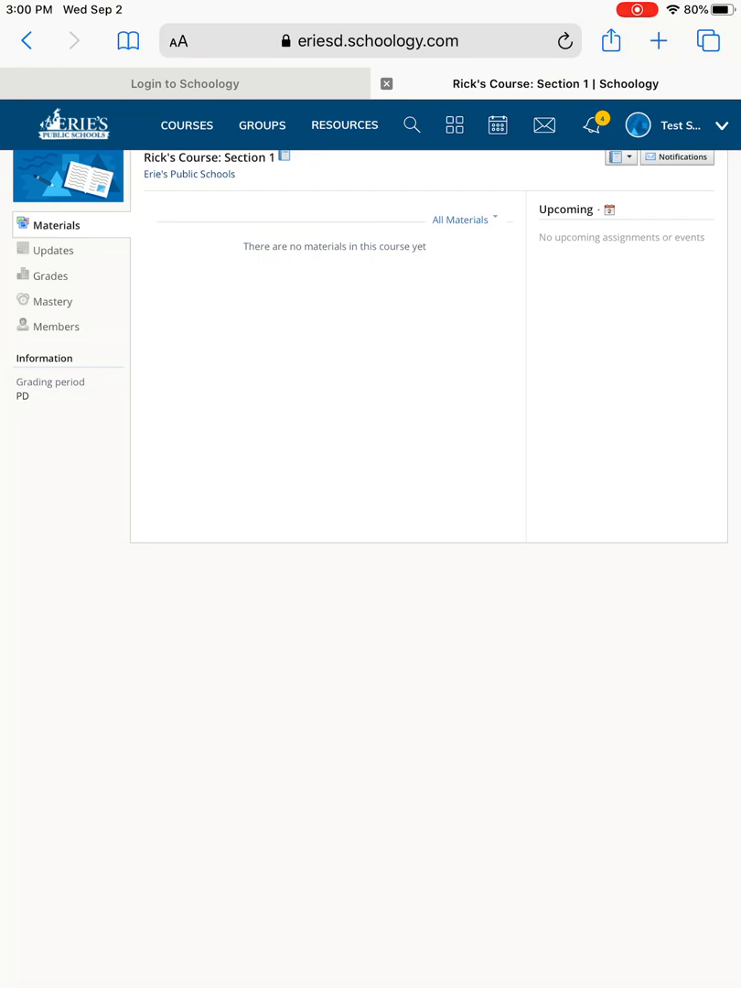
left_click(53, 249)
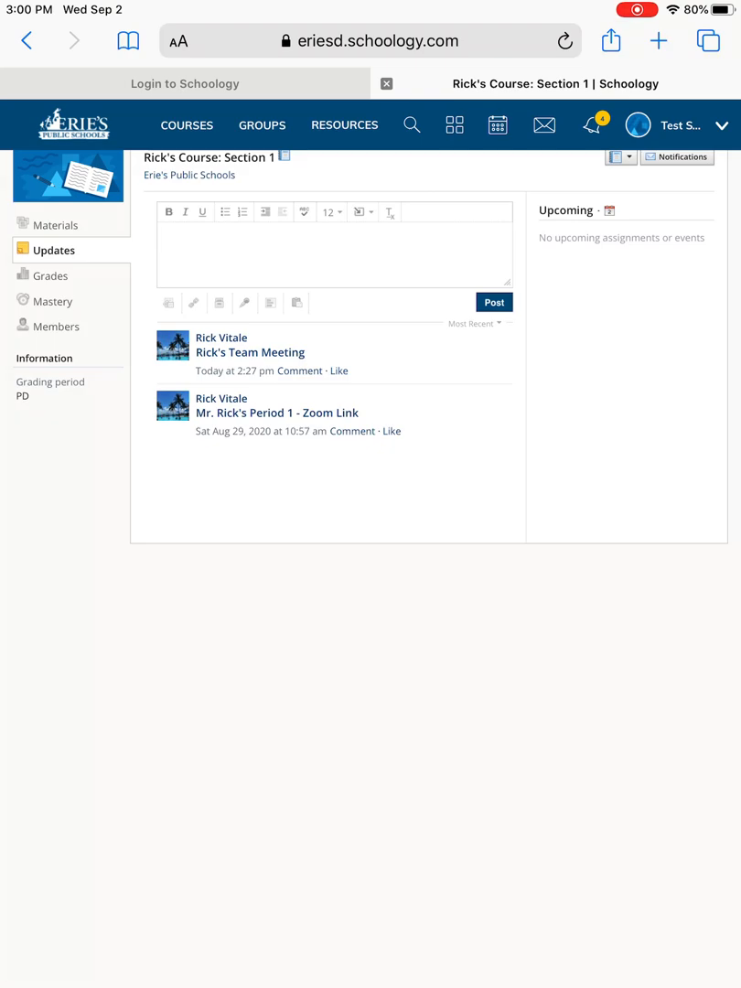
- Follow Mr. Rick's Period 1 Zoom Link post into the Zoom waiting room
left_click(278, 414)
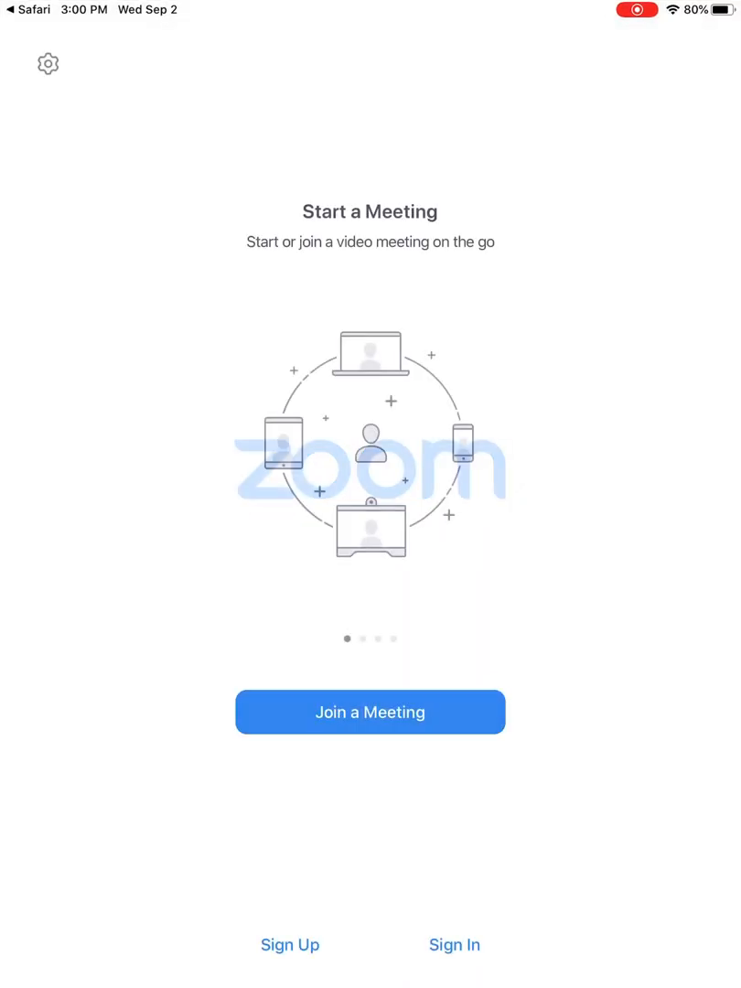
left_click(370, 711)
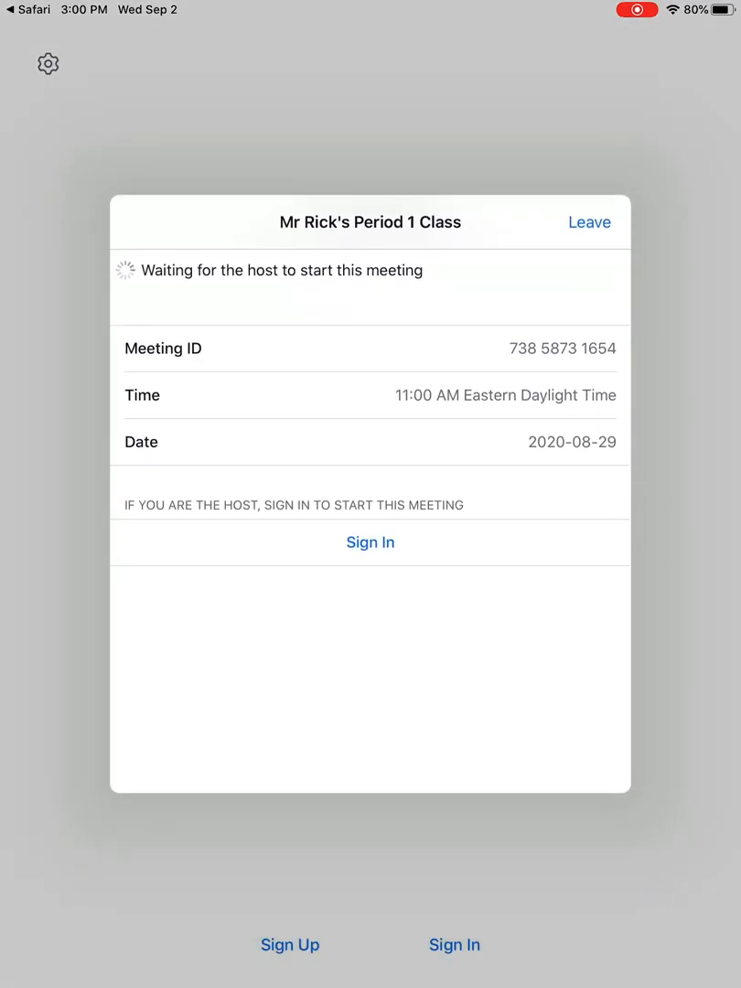